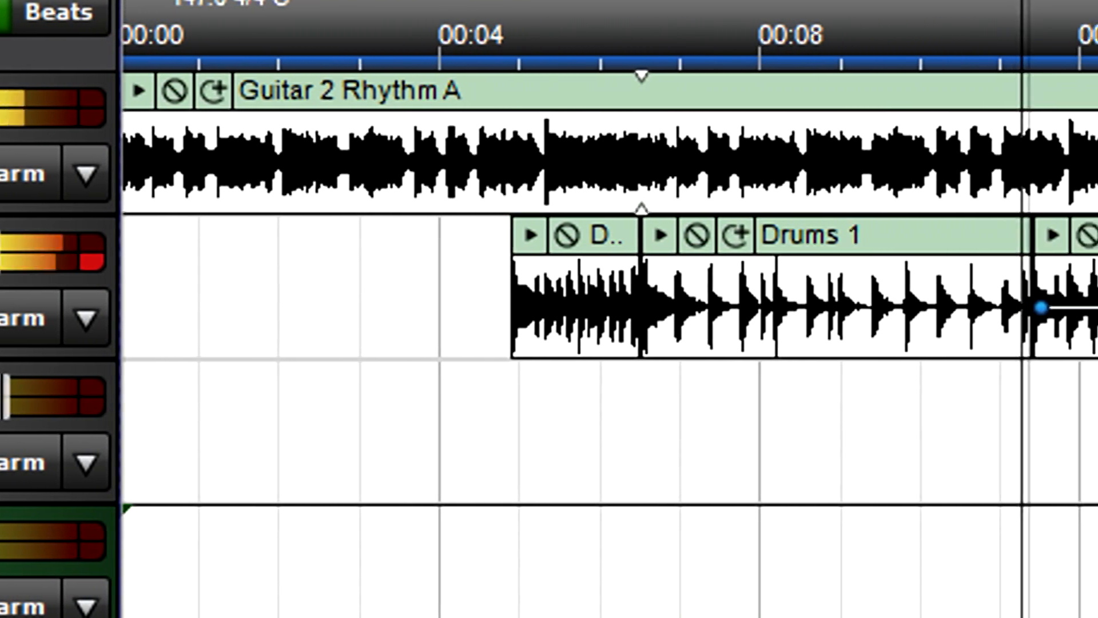
- Browse the loop library, preview the Beat 1 loop and bring up the Sort By choices
{"action": "scroll", "scroll_direction": "right", "scroll_amount": 3}
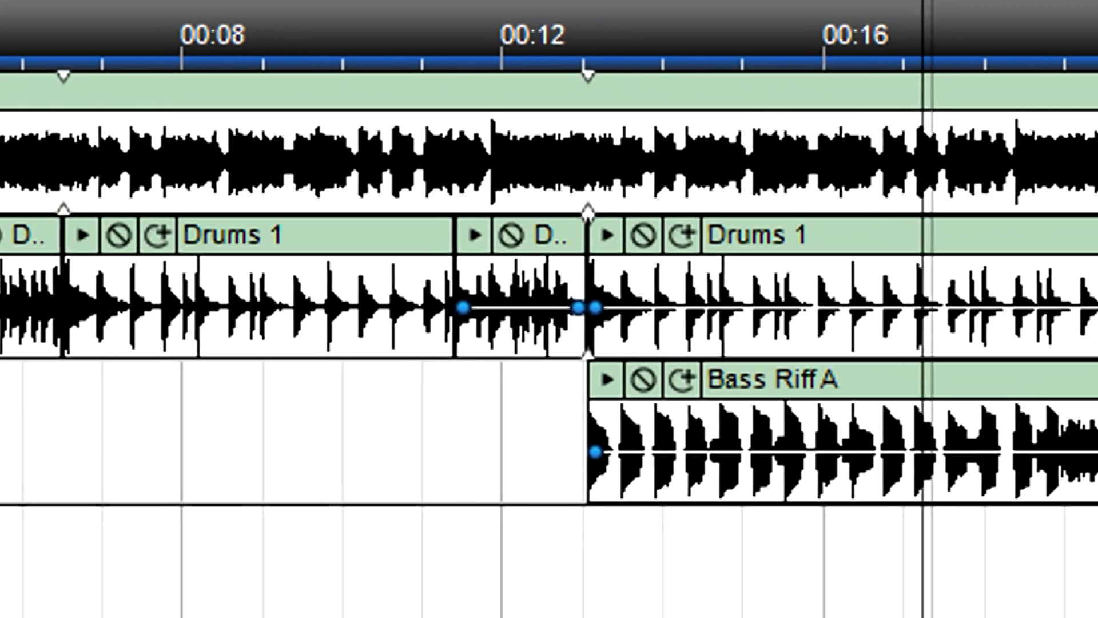
{"action": "scroll", "scroll_direction": "right", "scroll_amount": 3}
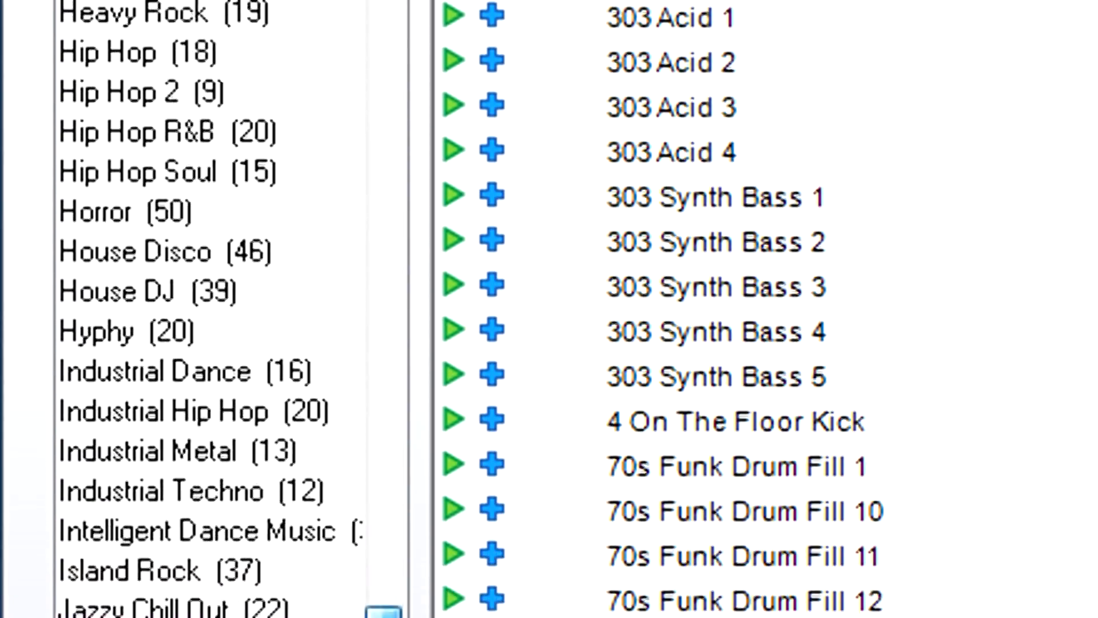
{"action": "scroll", "scroll_direction": "down", "scroll_amount": 3}
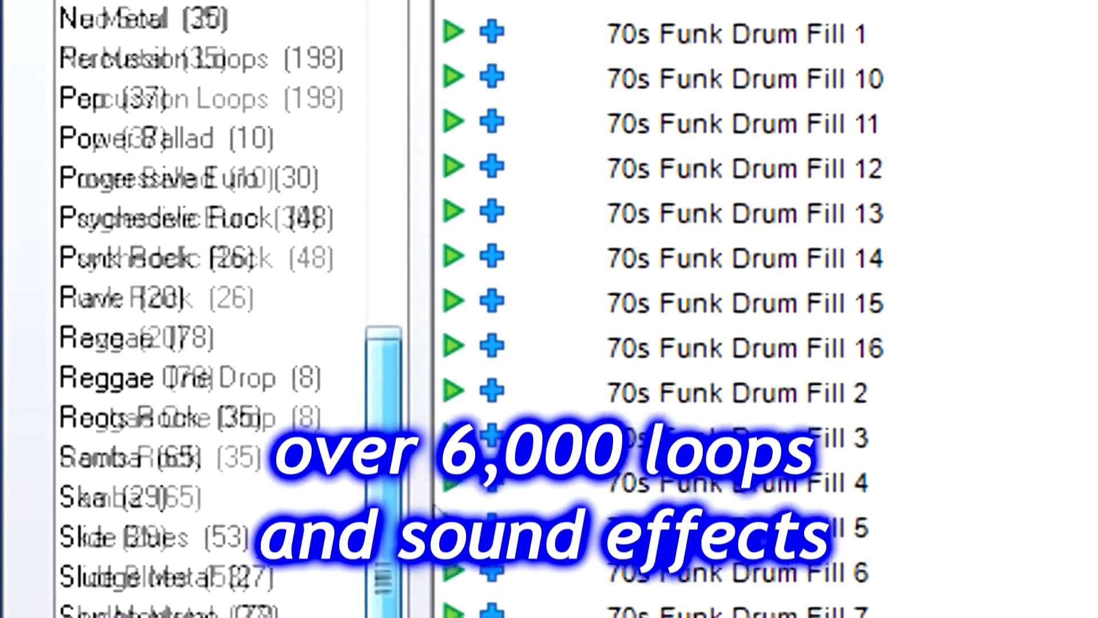
{"action": "scroll", "scroll_direction": "down", "scroll_amount": 3}
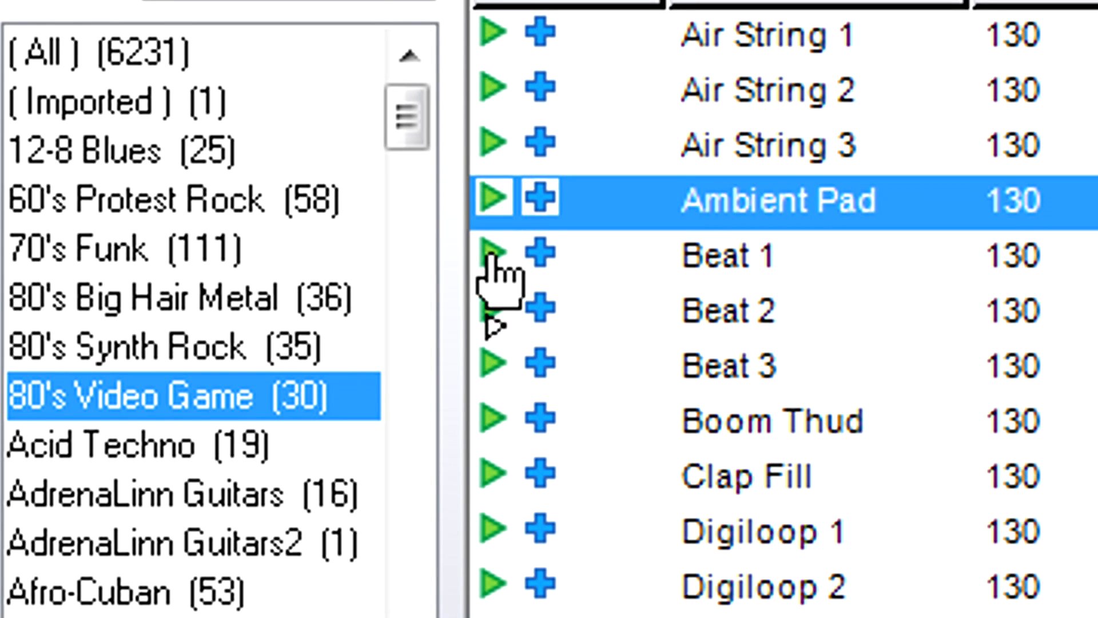
{"action": "left_click", "coordinate": [729, 255]}
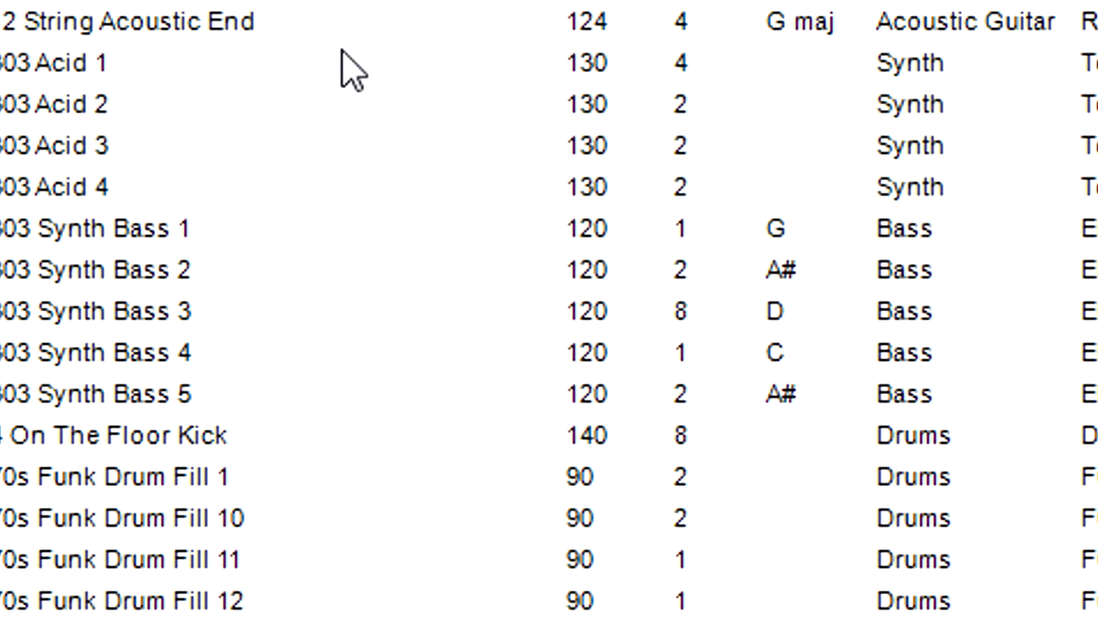
{"action": "right_click", "coordinate": [92, 63]}
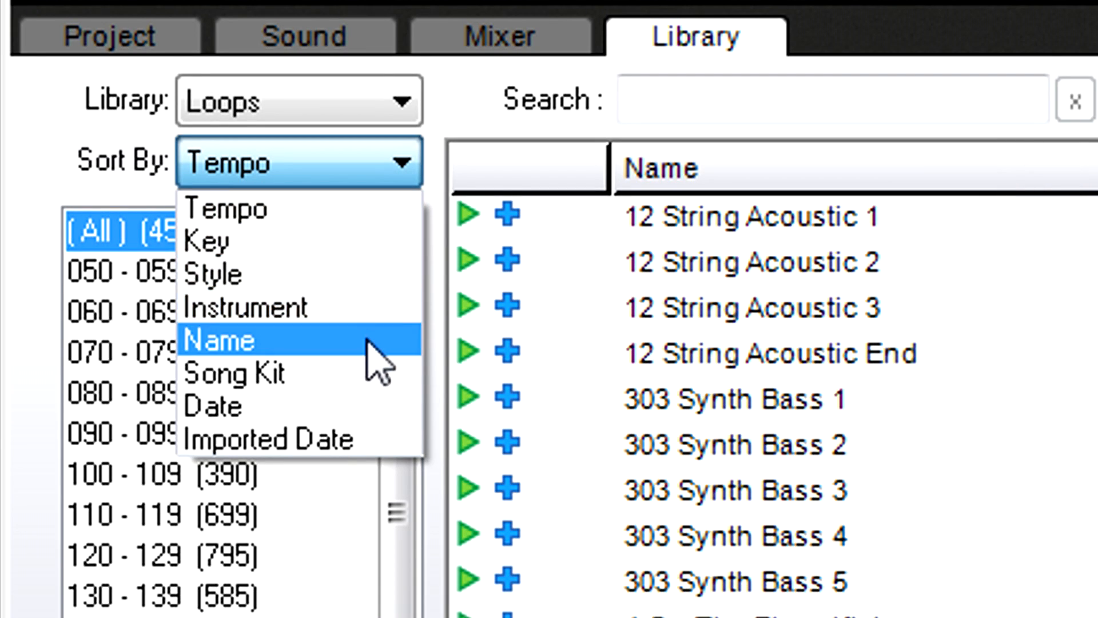
- Group the loops by song kit and show the Alternative Hip Hop kit's loops
{"action": "left_click", "coordinate": [241, 371]}
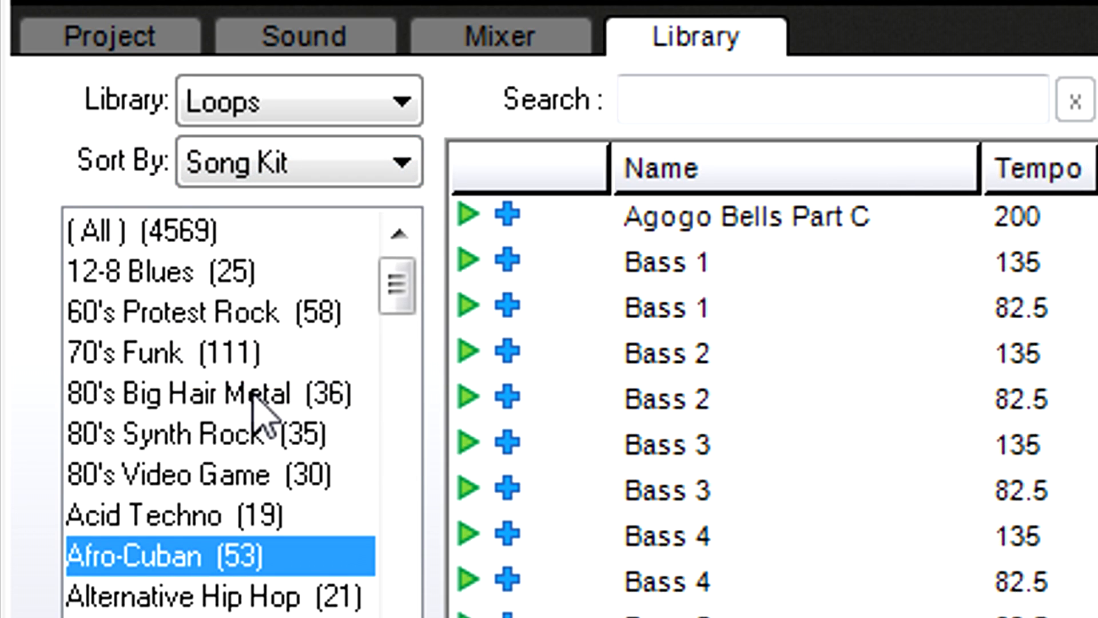
{"action": "left_click", "coordinate": [188, 432]}
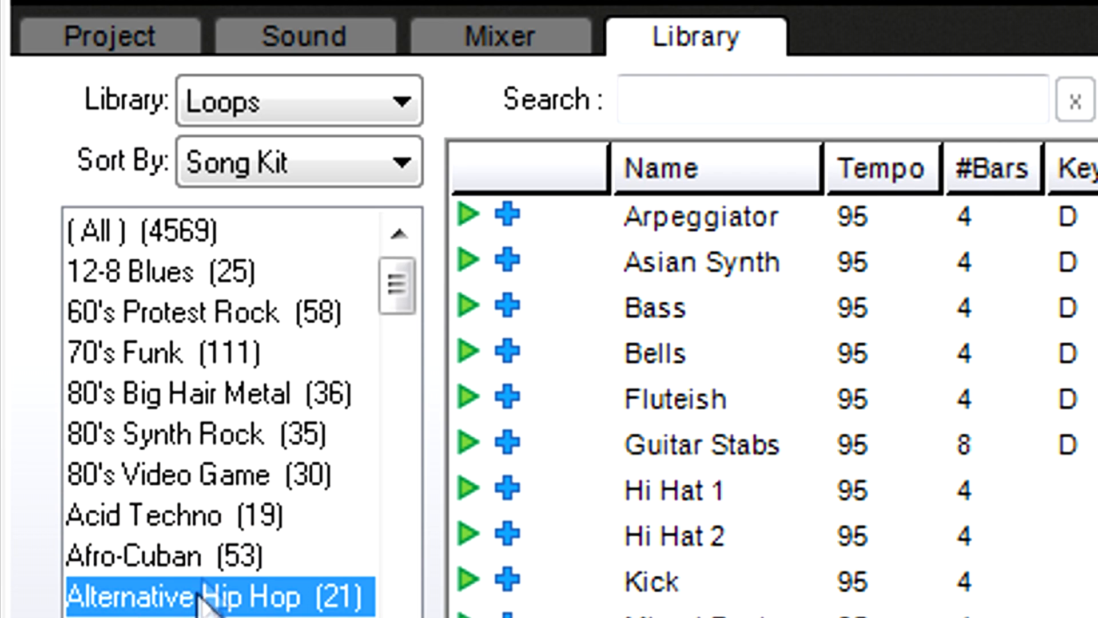
{"action": "left_click", "coordinate": [399, 101]}
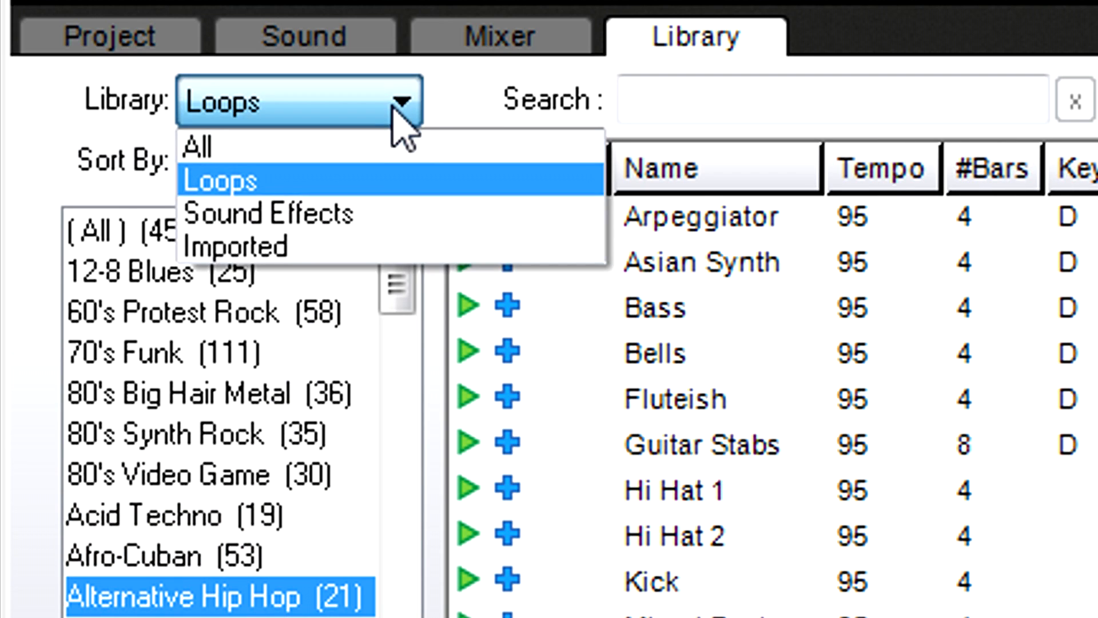
- Switch the library to Sound Effects, view its category, then return to Loops
{"action": "left_click", "coordinate": [270, 214]}
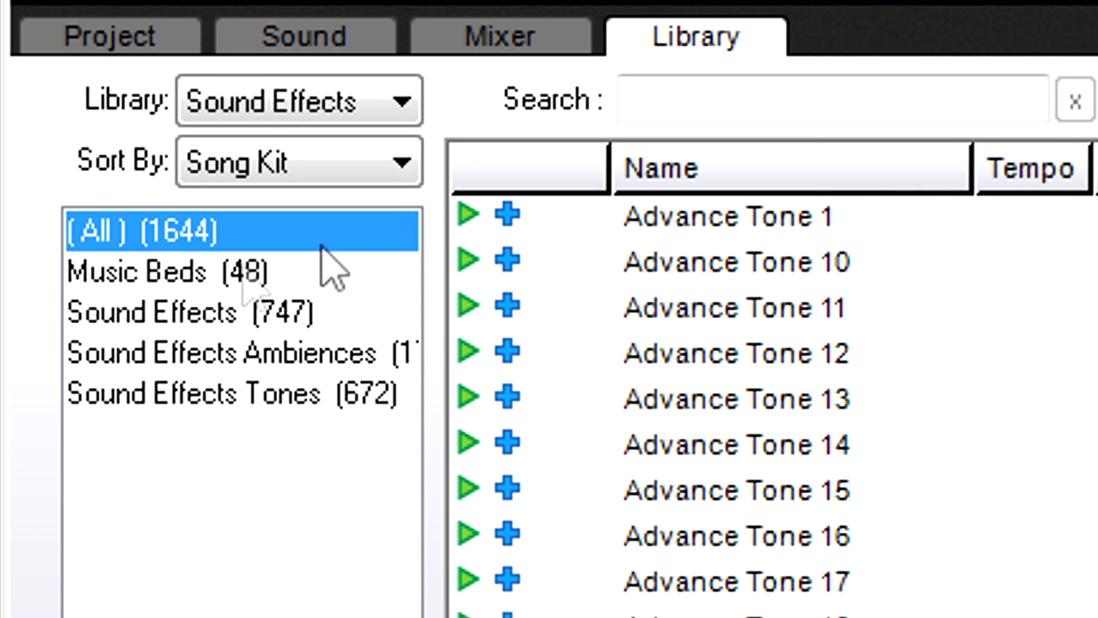
{"action": "left_click", "coordinate": [188, 312]}
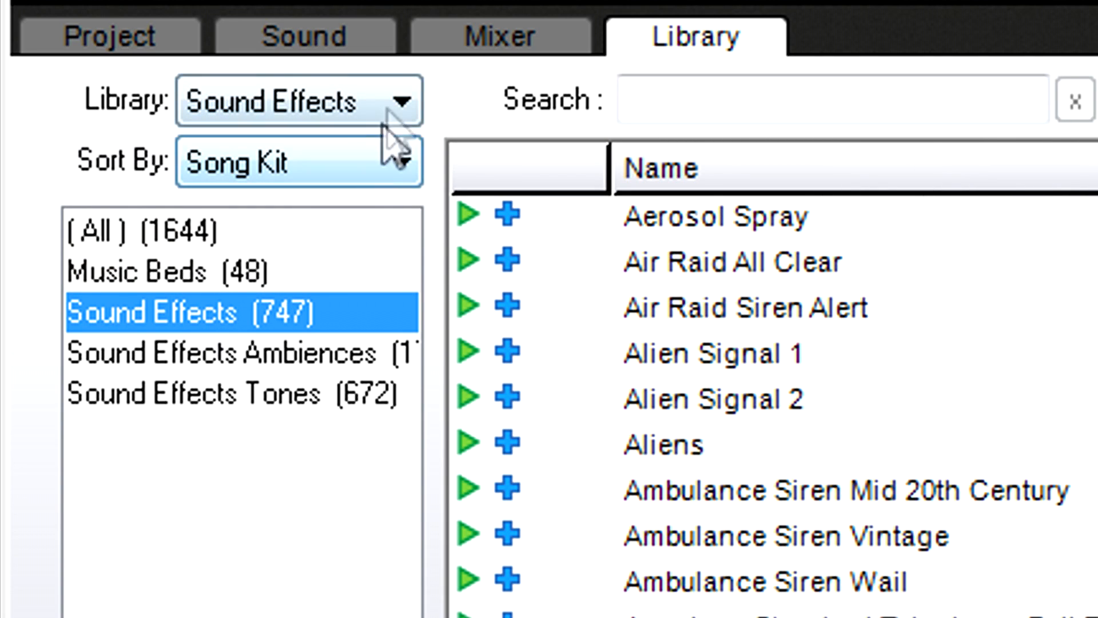
{"action": "left_click", "coordinate": [397, 100]}
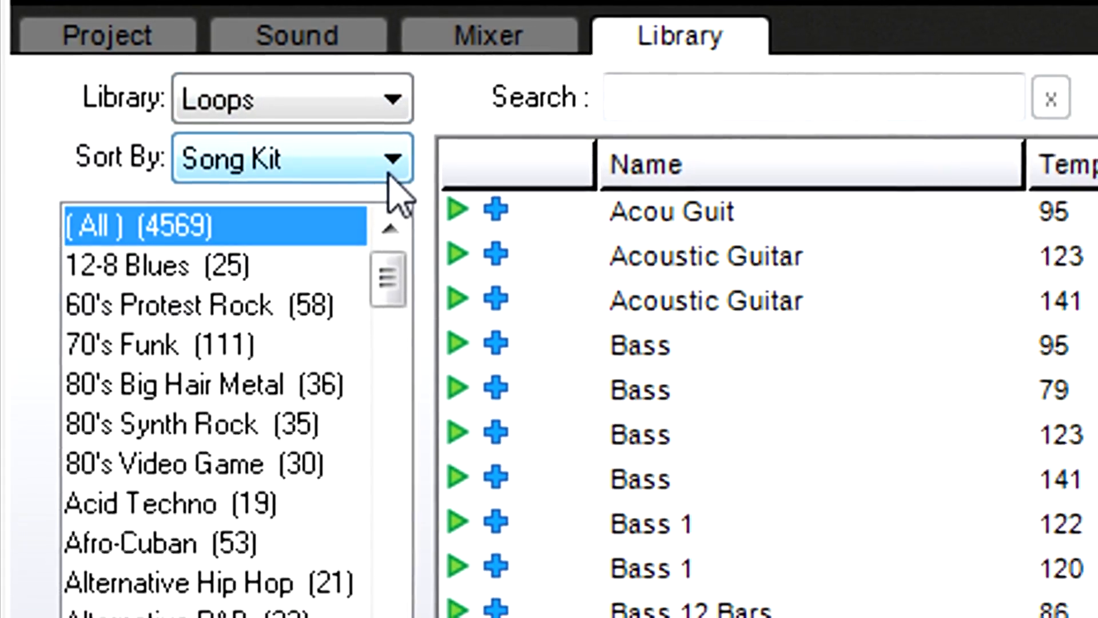
- Group loops by key and search for 'guitar', 'acoust' and '120'
{"action": "left_click", "coordinate": [392, 158]}
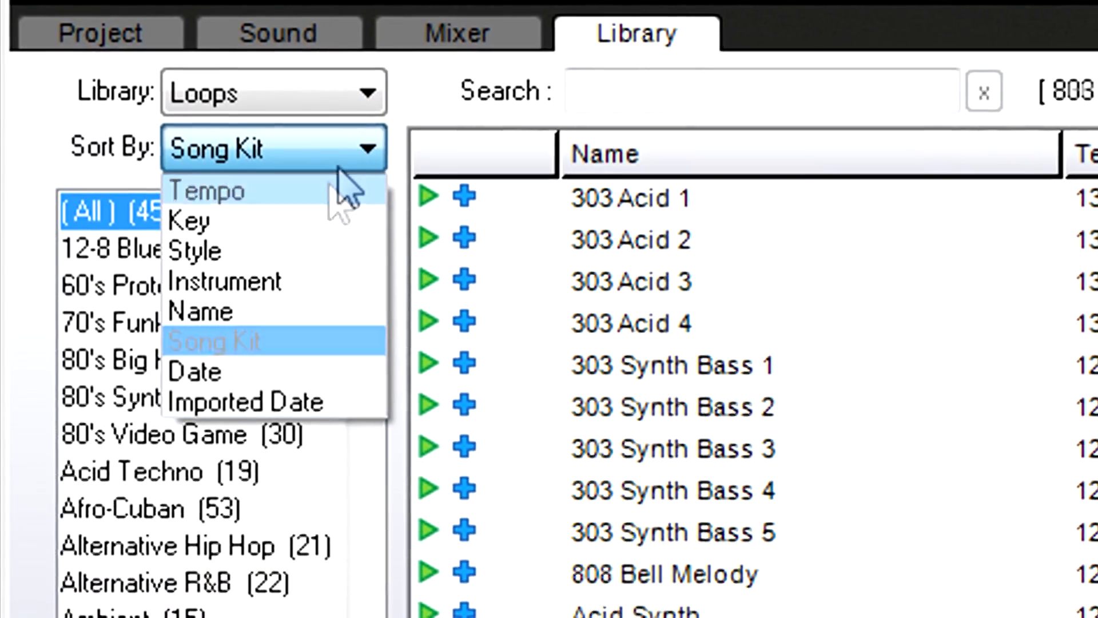
{"action": "left_click", "coordinate": [188, 221]}
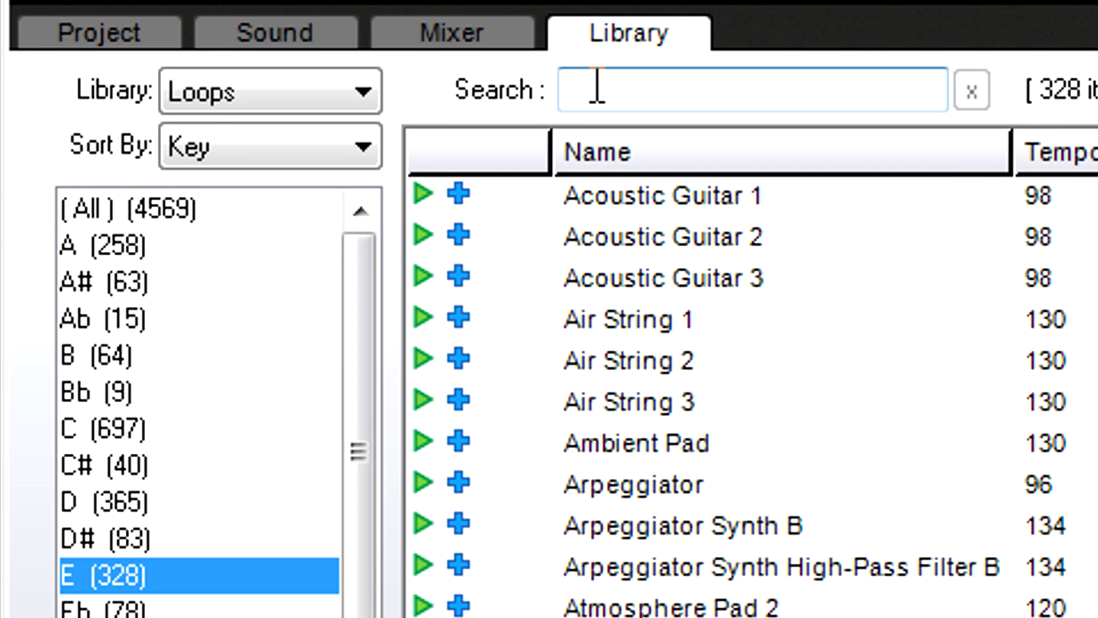
{"action": "type", "text": "guitar"}
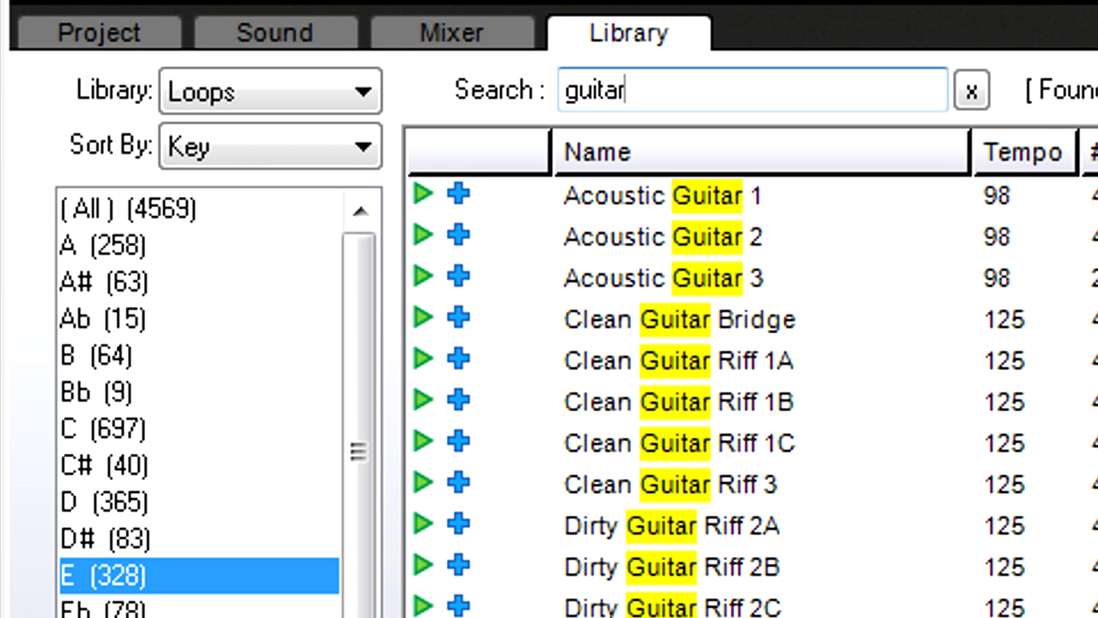
{"action": "type", "text": "acoust"}
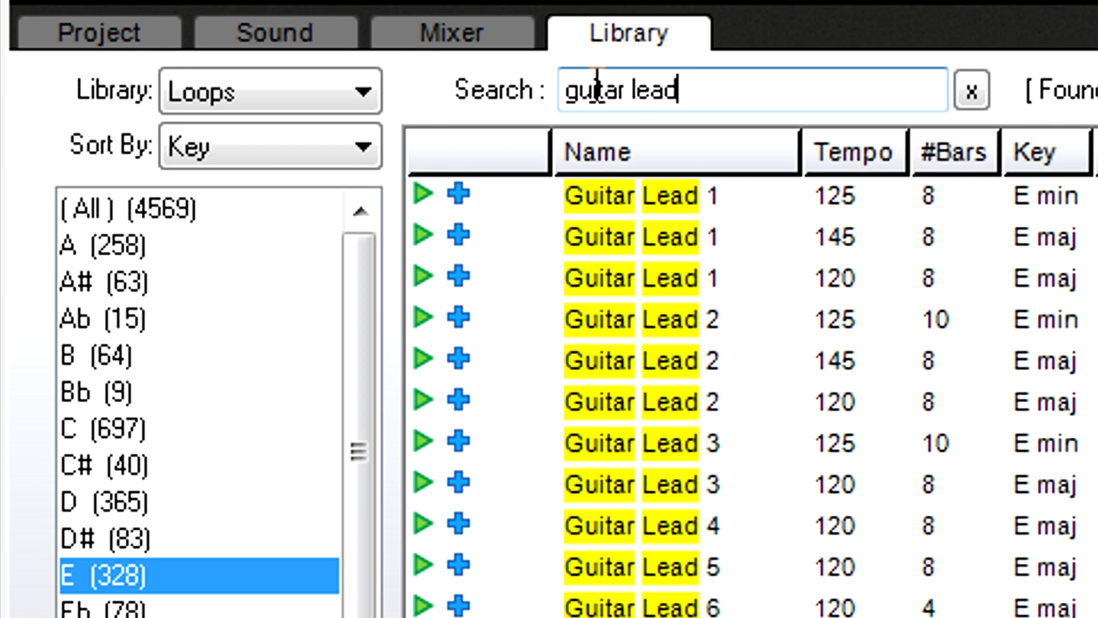
{"action": "type", "text": "120"}
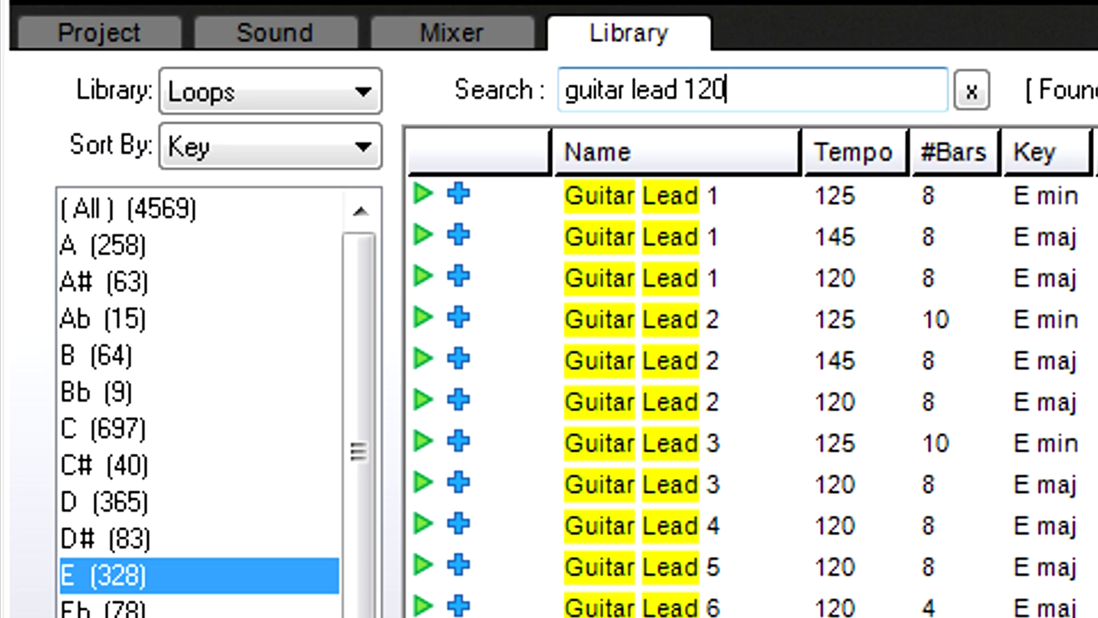
{"action": "left_click", "coordinate": [364, 145]}
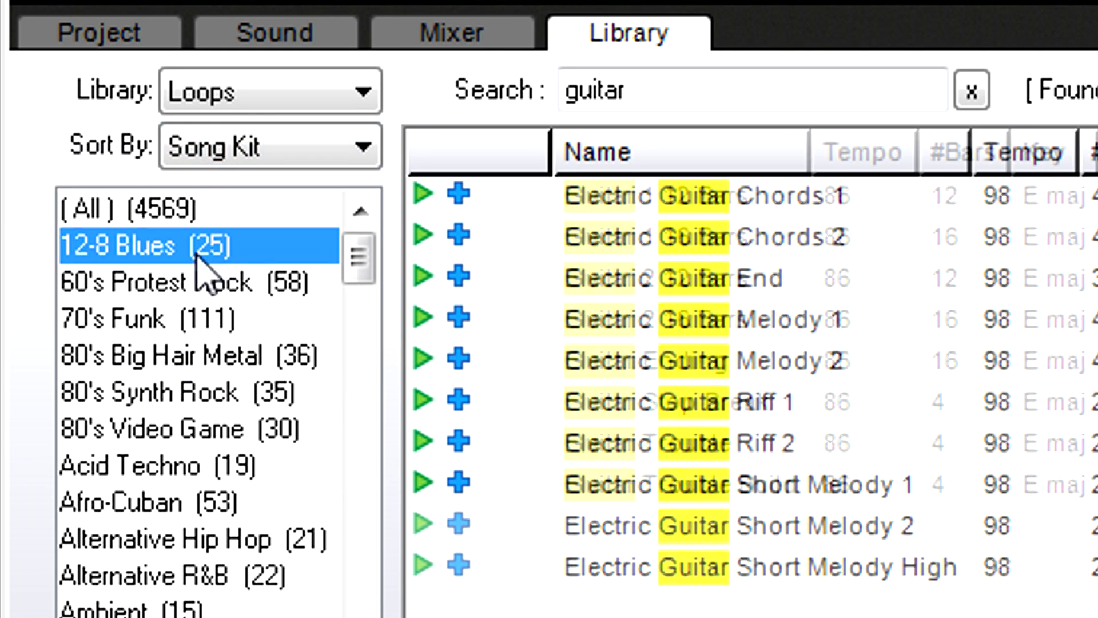
- Show guitar loops from the 70's Funk and 80's Big Hair Metal kits, then group by key
{"action": "left_click", "coordinate": [140, 319]}
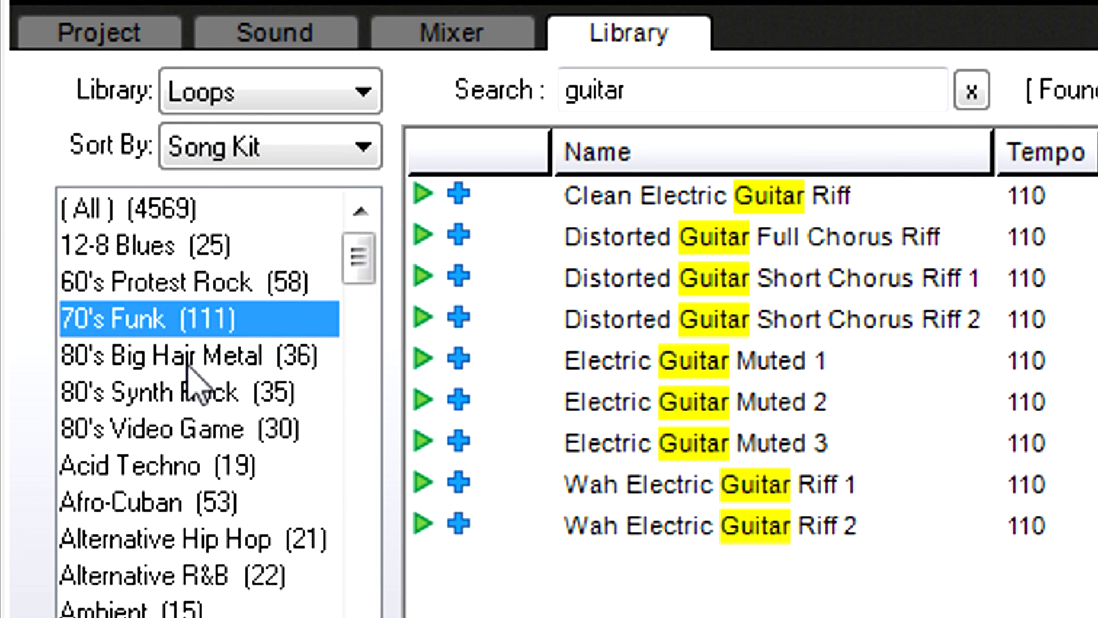
{"action": "left_click", "coordinate": [268, 145]}
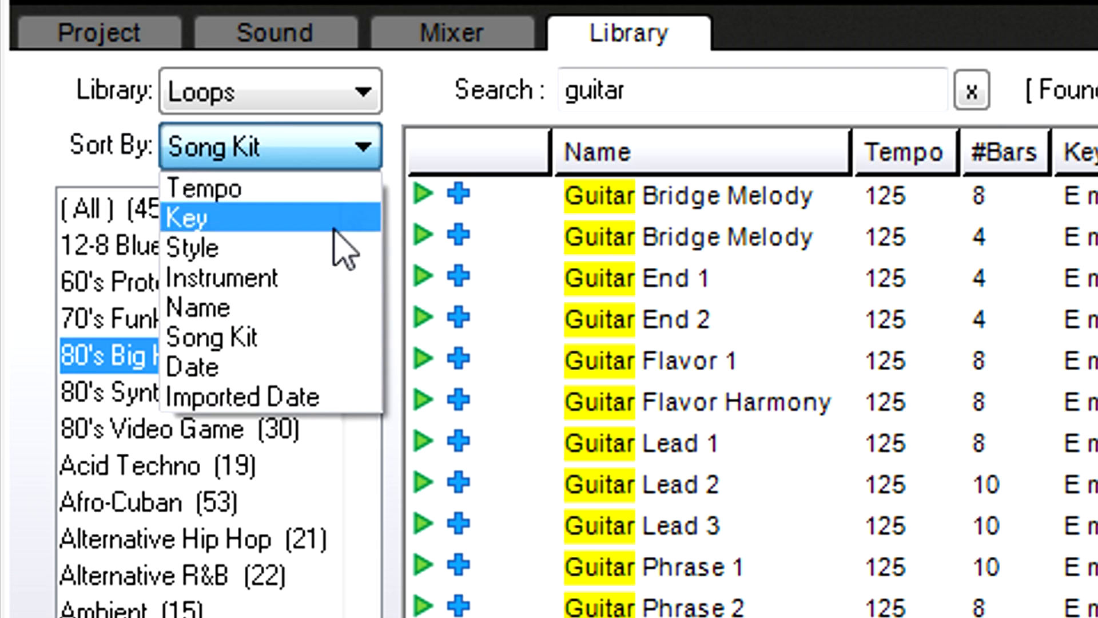
{"action": "left_click", "coordinate": [192, 247]}
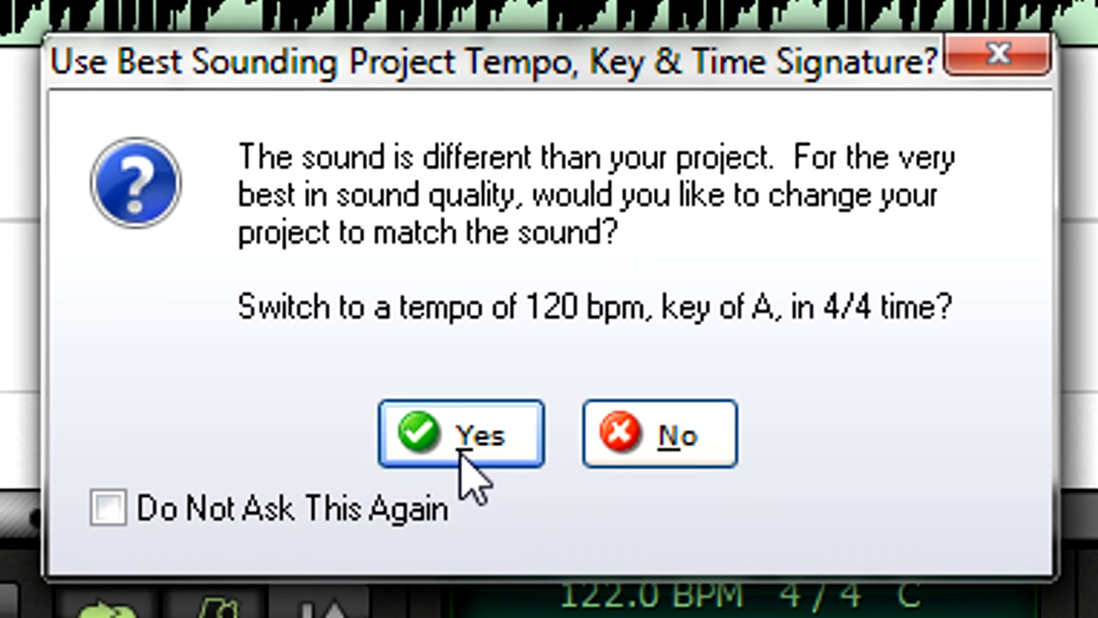
- Accept matching the project to the loop's tempo and key, then move where the Arpeggiator 1 clip starts
{"action": "left_click", "coordinate": [658, 433]}
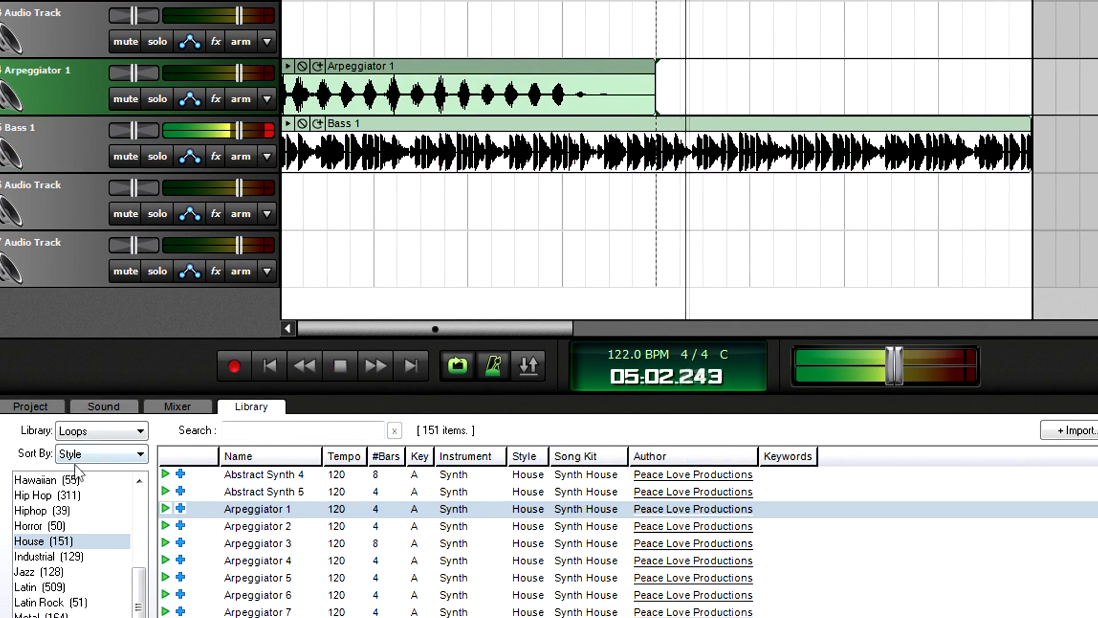
{"action": "left_click", "coordinate": [36, 512]}
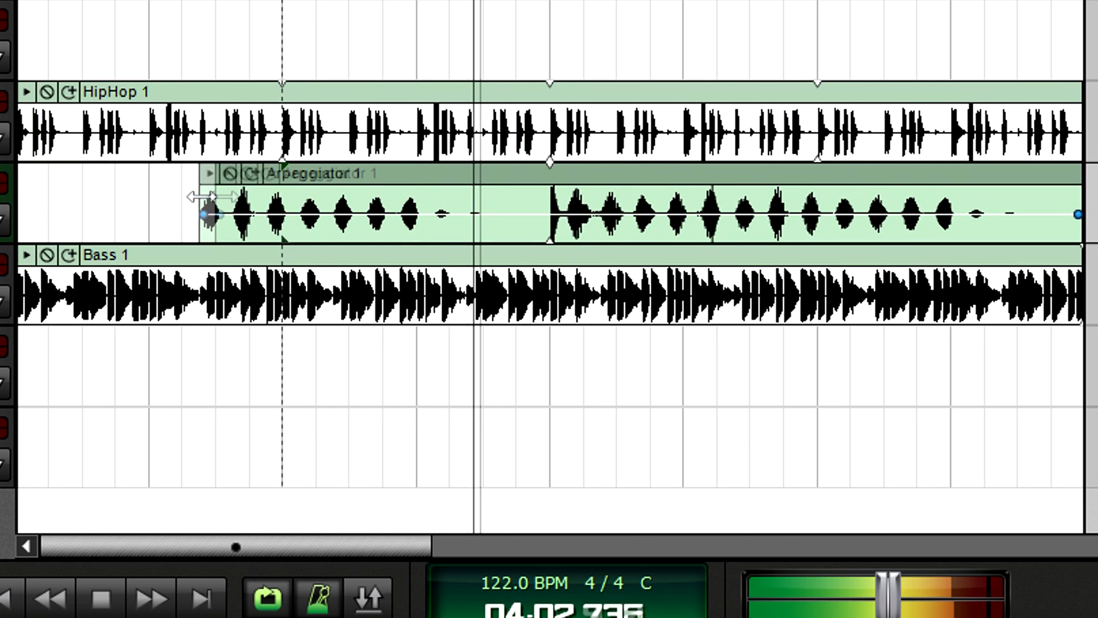
{"action": "left_click_drag", "start_coordinate": [210, 214], "coordinate": [284, 214]}
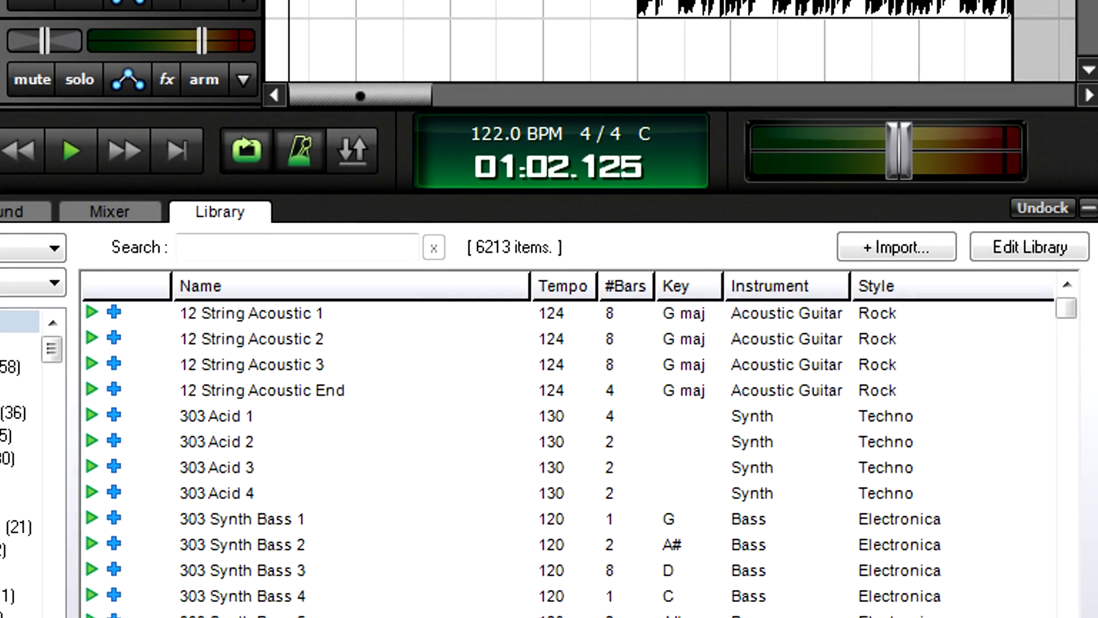
- Start a library import and choose the TREMOLO folder as the source
{"action": "left_click", "coordinate": [897, 246]}
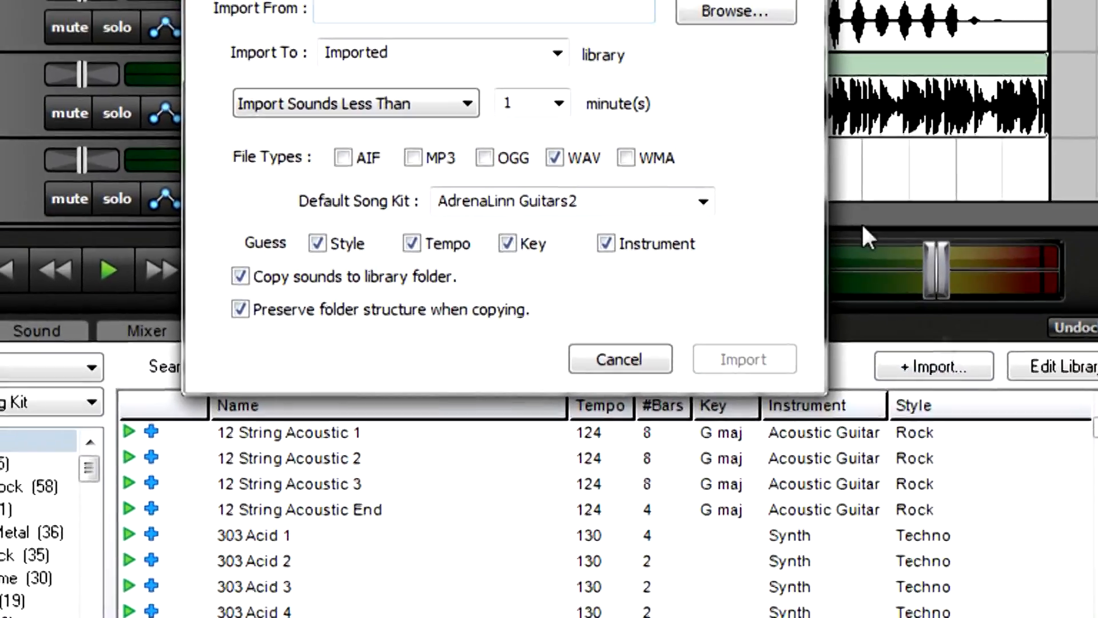
{"action": "left_click", "coordinate": [734, 12]}
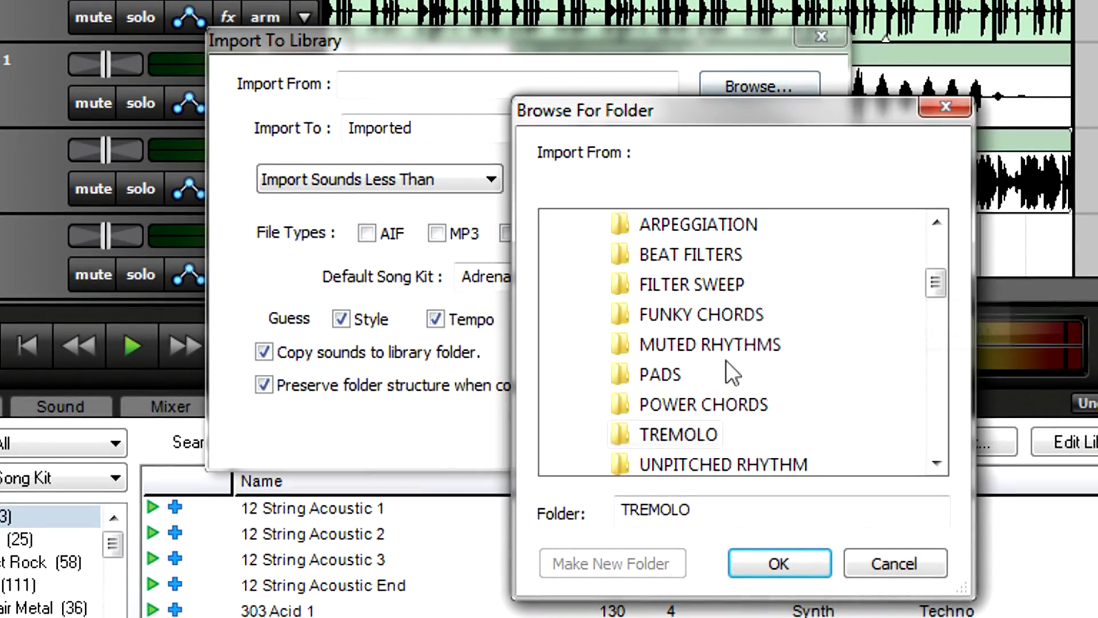
{"action": "left_click", "coordinate": [779, 562]}
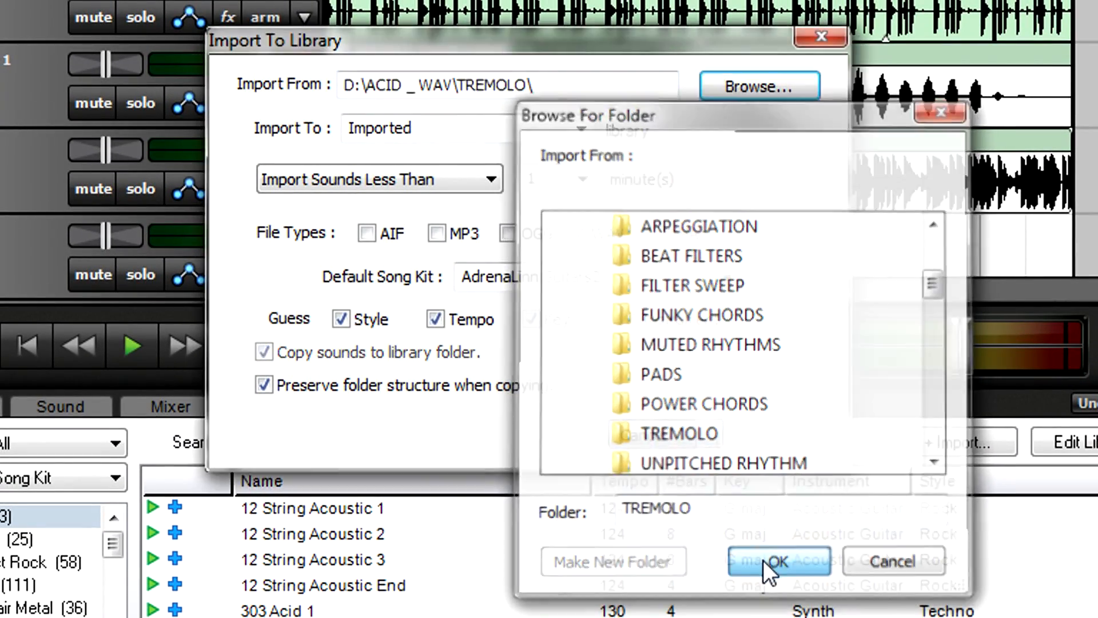
{"action": "left_click", "coordinate": [778, 563]}
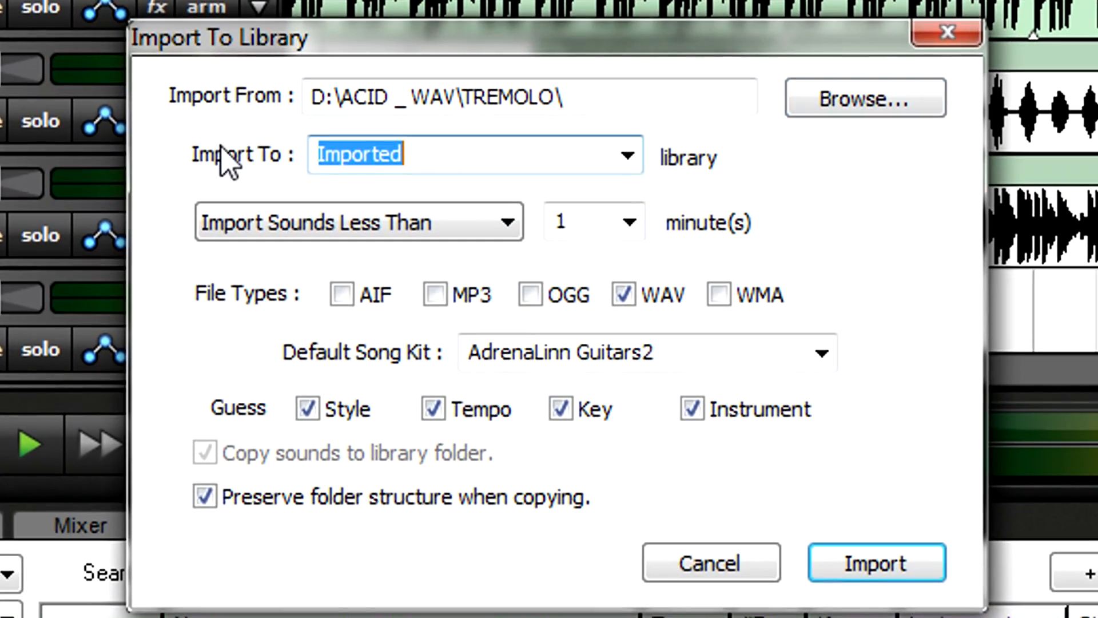
- Name the library 'Adrena...' and import the 16 tremolo sounds into it
{"action": "type", "text": "Adrenalinn G"}
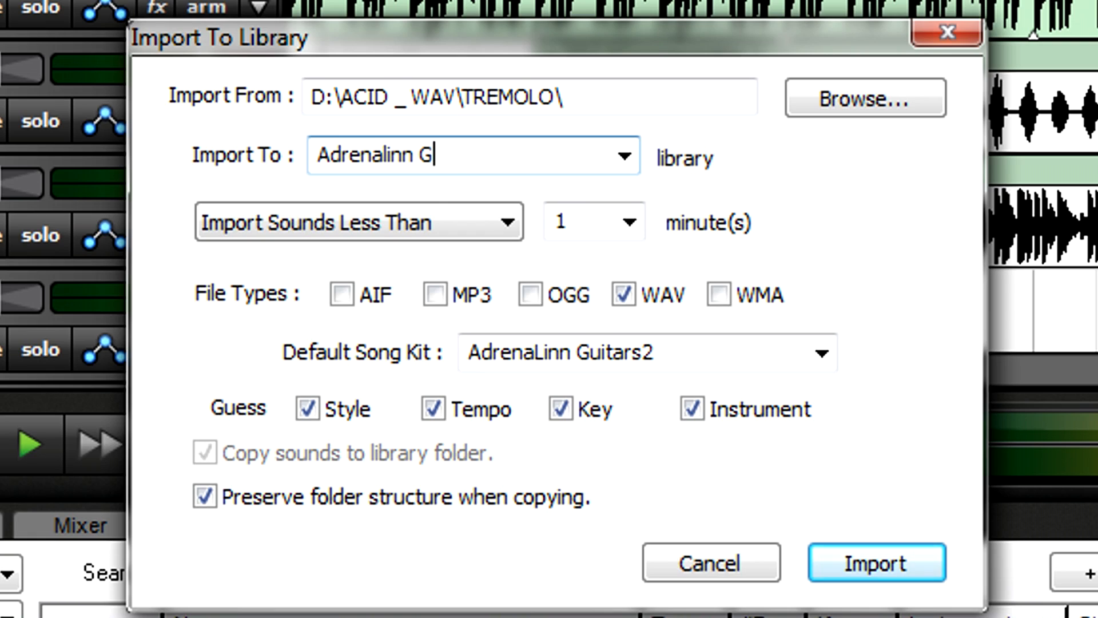
{"action": "left_click", "coordinate": [876, 563]}
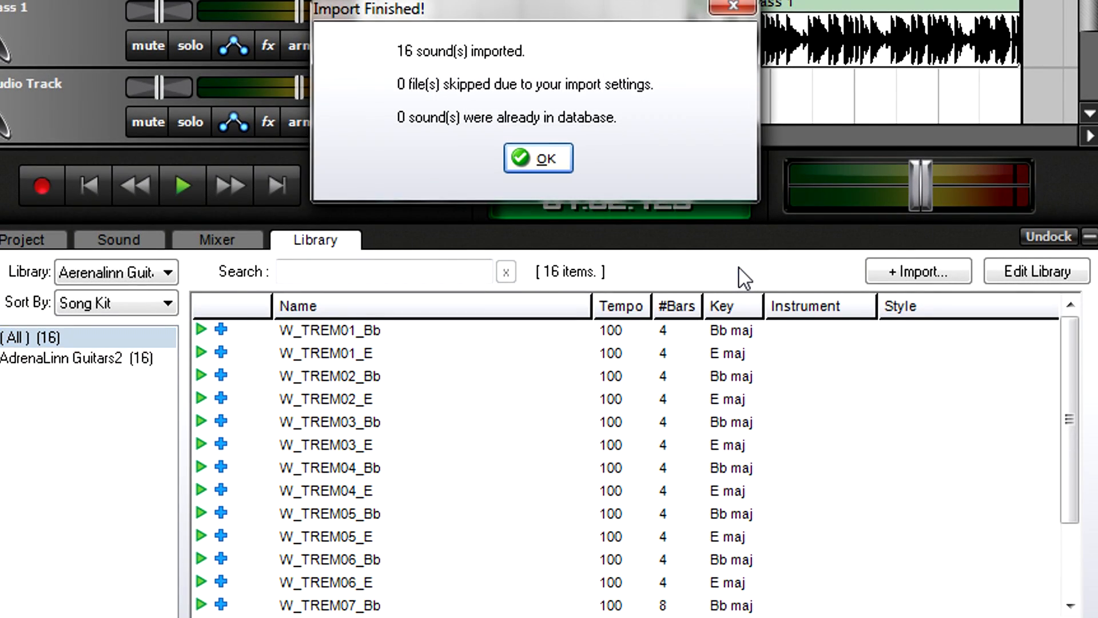
{"action": "left_click", "coordinate": [537, 158]}
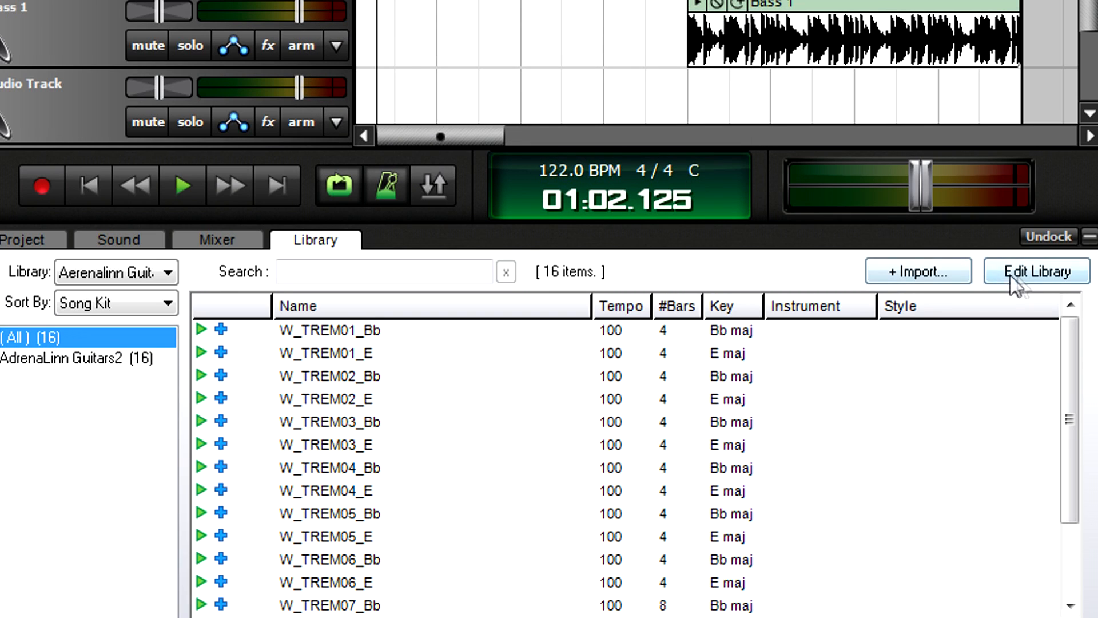
- Make the library editable and set W_TREM01_Bb's instrument to 'Guitar'
{"action": "left_click", "coordinate": [1036, 271]}
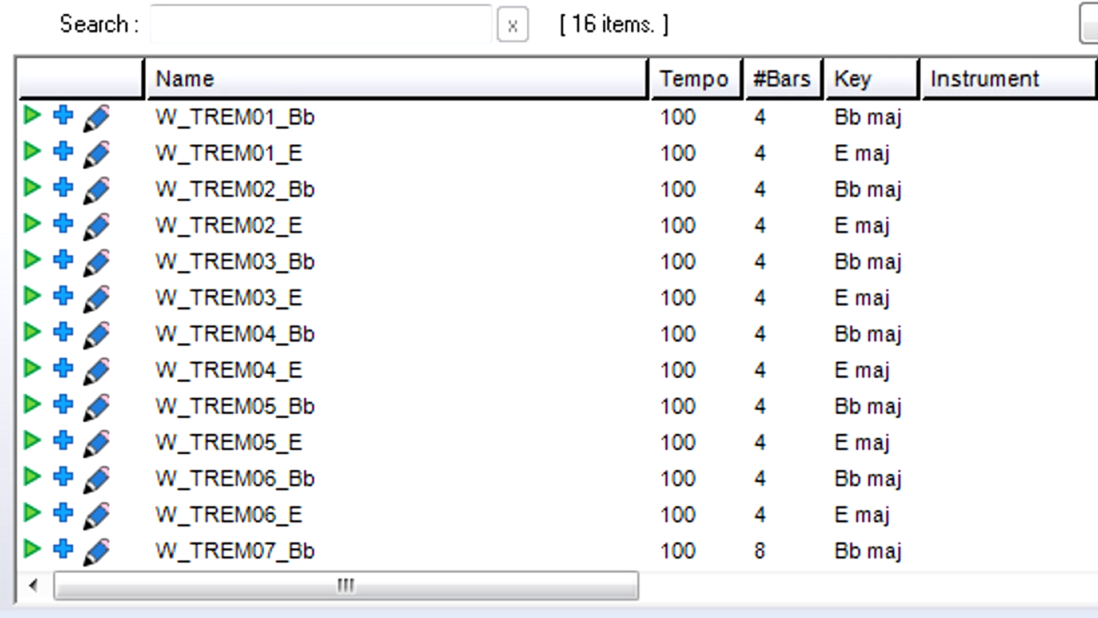
{"action": "mouse_move", "coordinate": [1044, 125]}
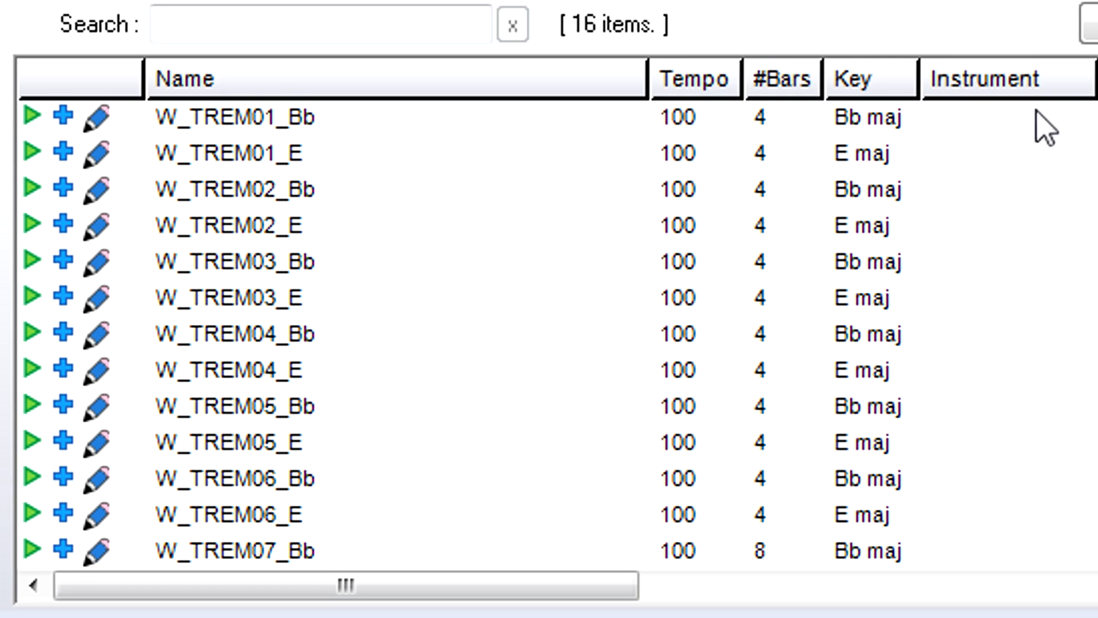
{"action": "left_click", "coordinate": [1002, 116]}
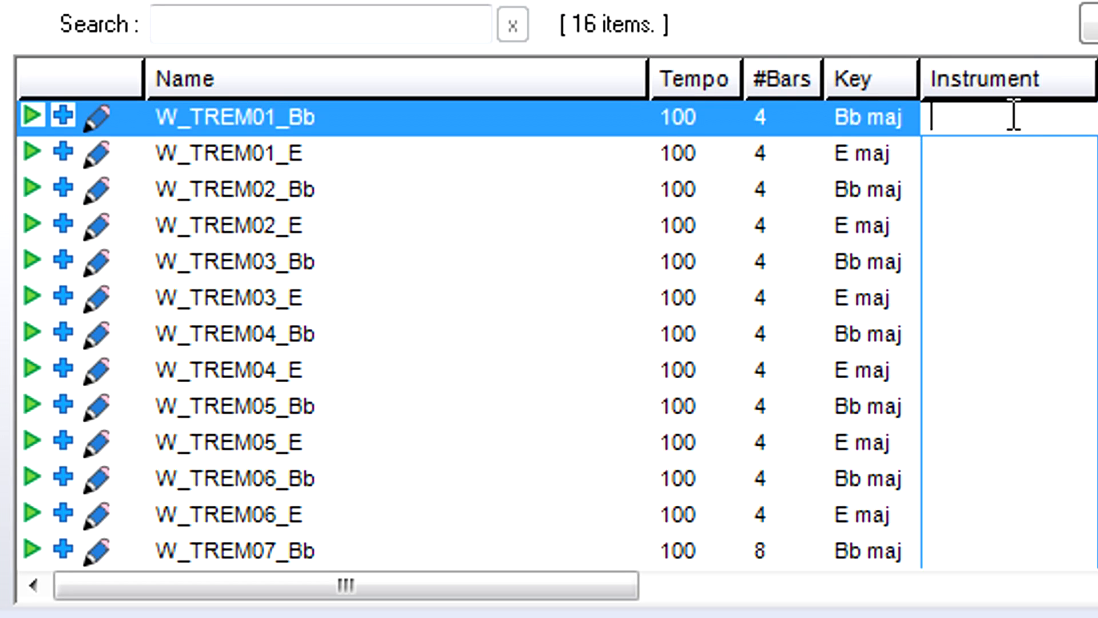
{"action": "type", "text": "Guitar"}
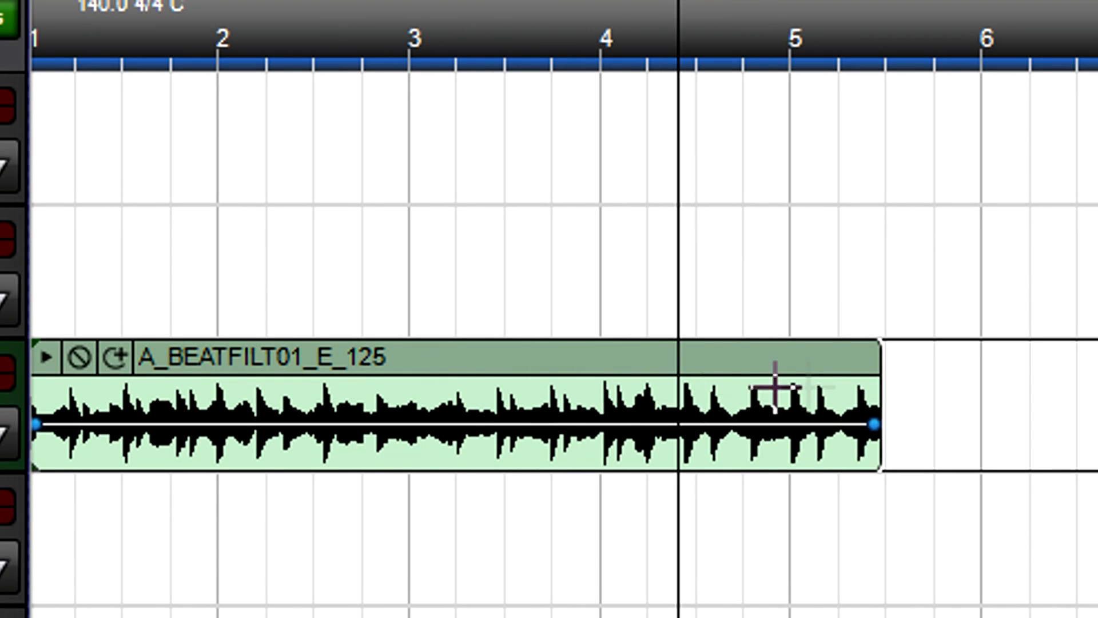
{"action": "mouse_move", "coordinate": [872, 389]}
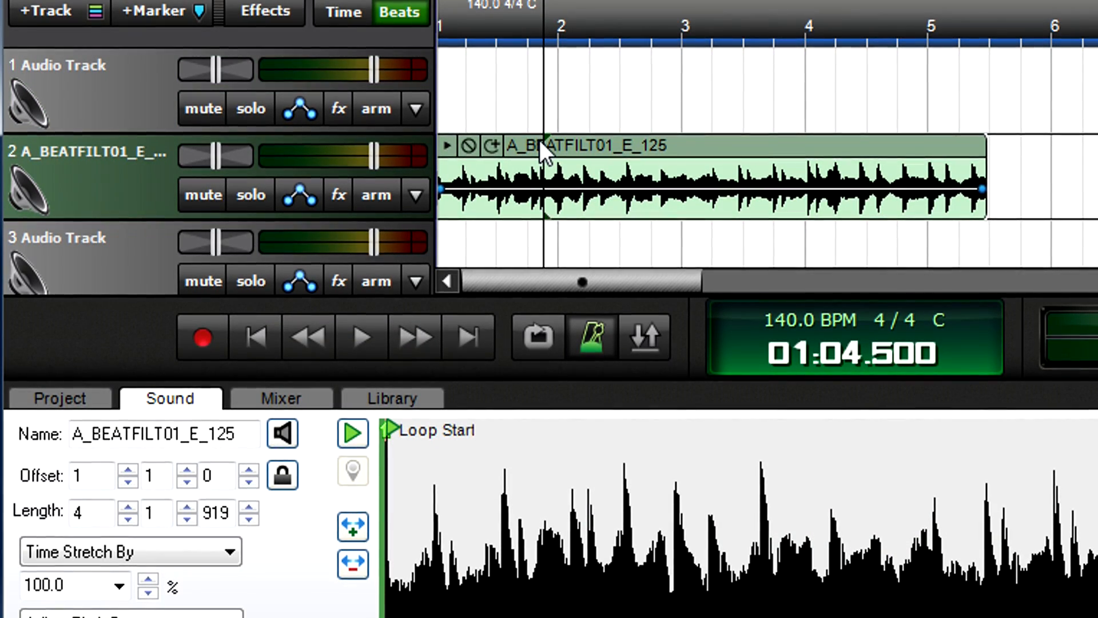
- Set Time Stretch By to Adjust To Project Tempo with a detected tempo of 125
{"action": "left_click", "coordinate": [227, 550]}
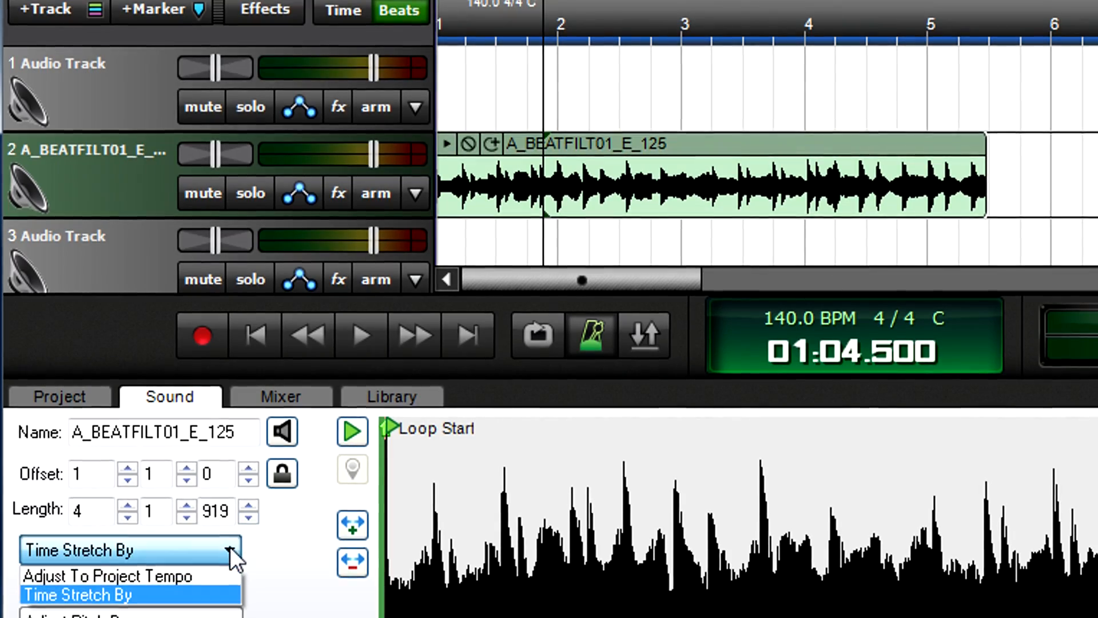
{"action": "left_click", "coordinate": [106, 575]}
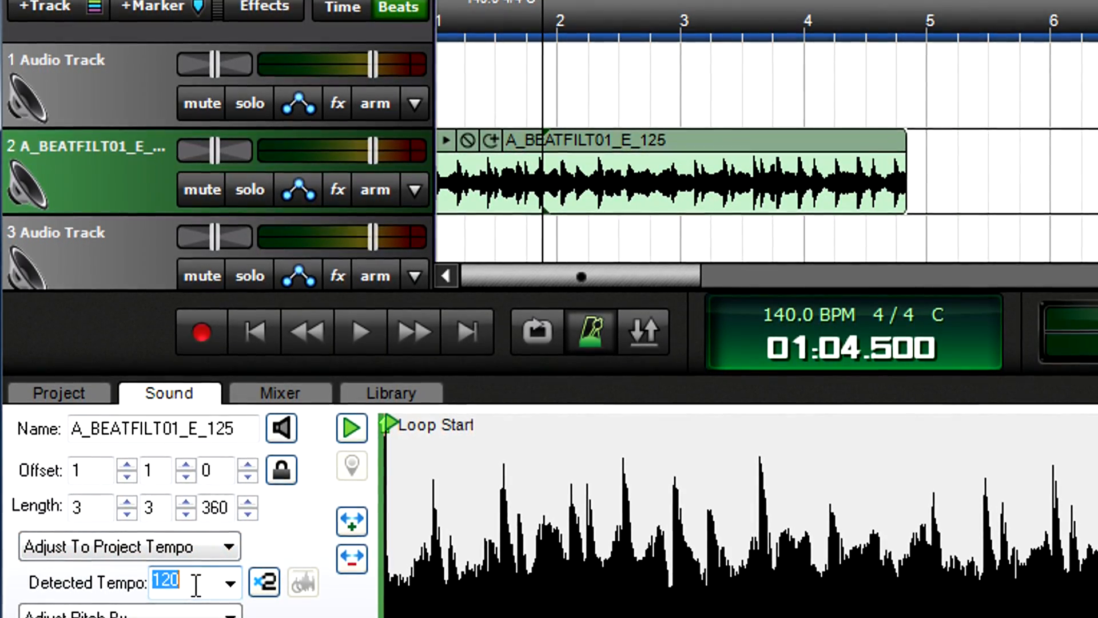
{"action": "type", "text": "125"}
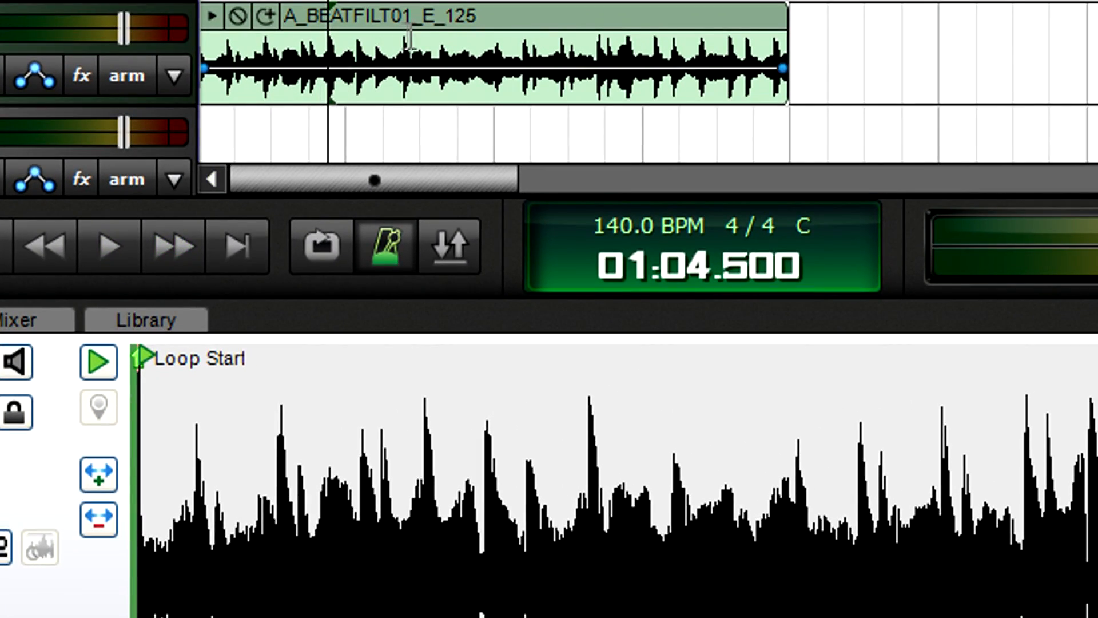
- Choose Add To Library for the beat-filter clip and set its Default Song Kit to Breakbeat
{"action": "right_click", "coordinate": [426, 43]}
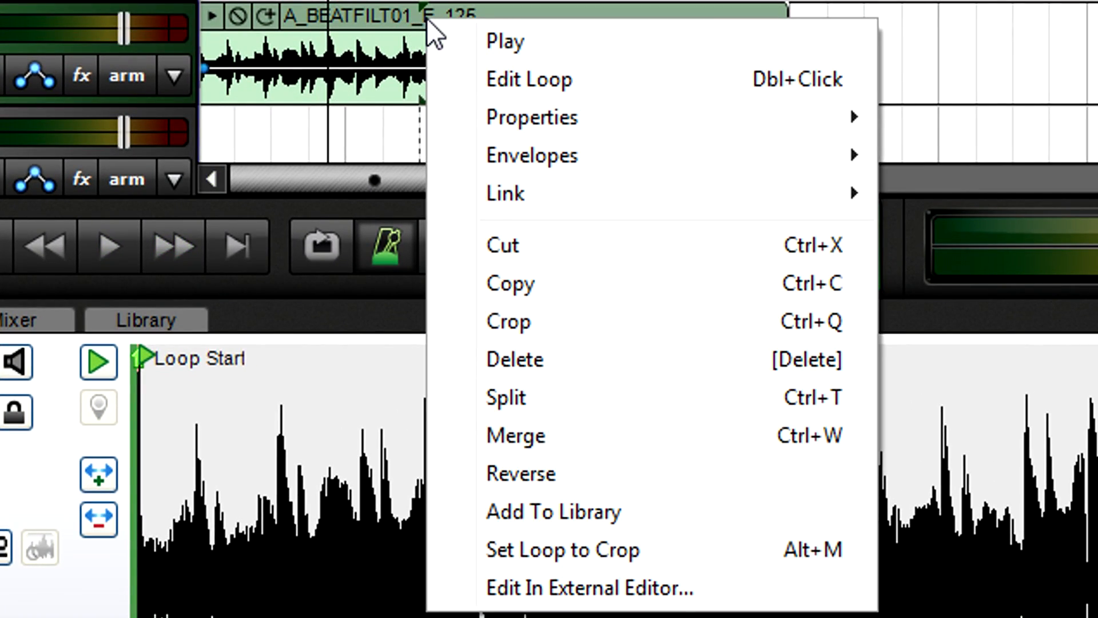
{"action": "left_click", "coordinate": [552, 512]}
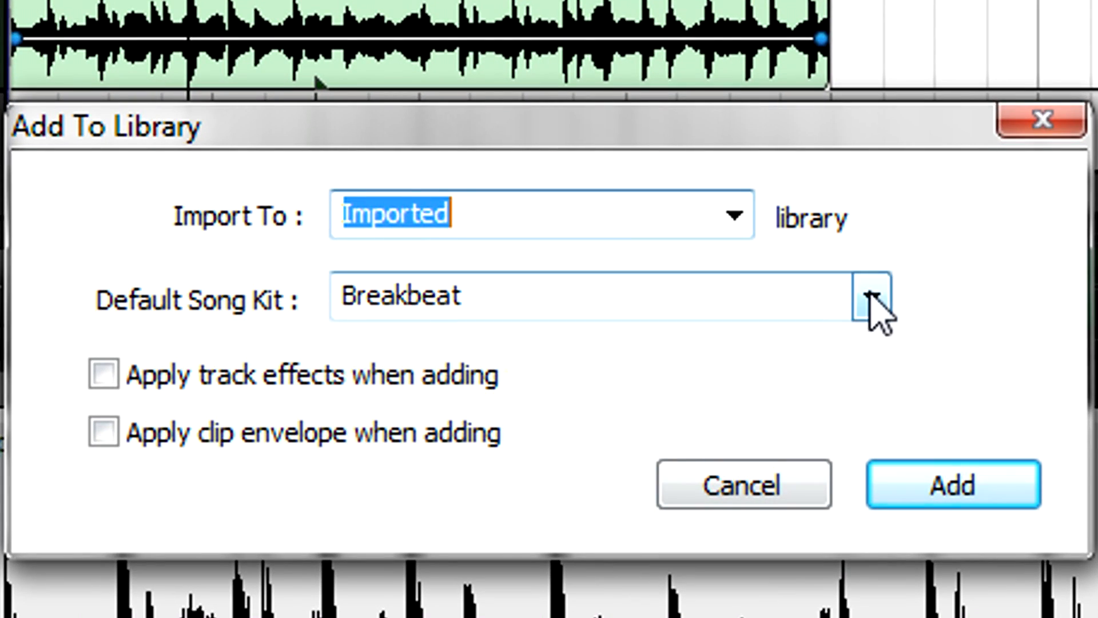
{"action": "left_click", "coordinate": [872, 296]}
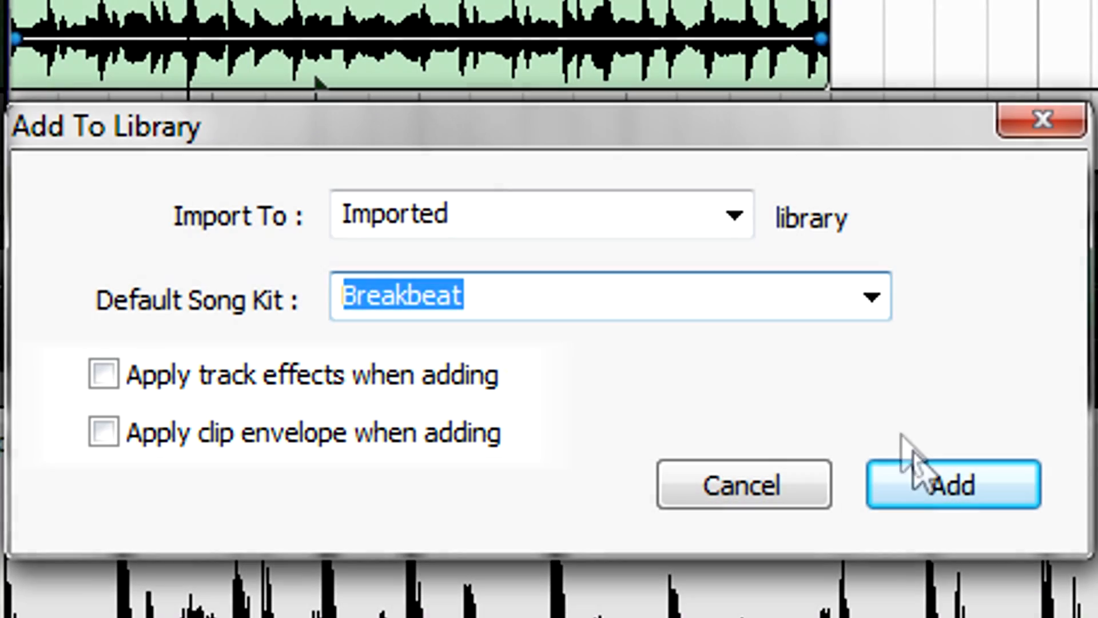
- Add the loop to the Imported library, place it on a track and keep the project at 90 BPM
{"action": "left_click", "coordinate": [952, 484]}
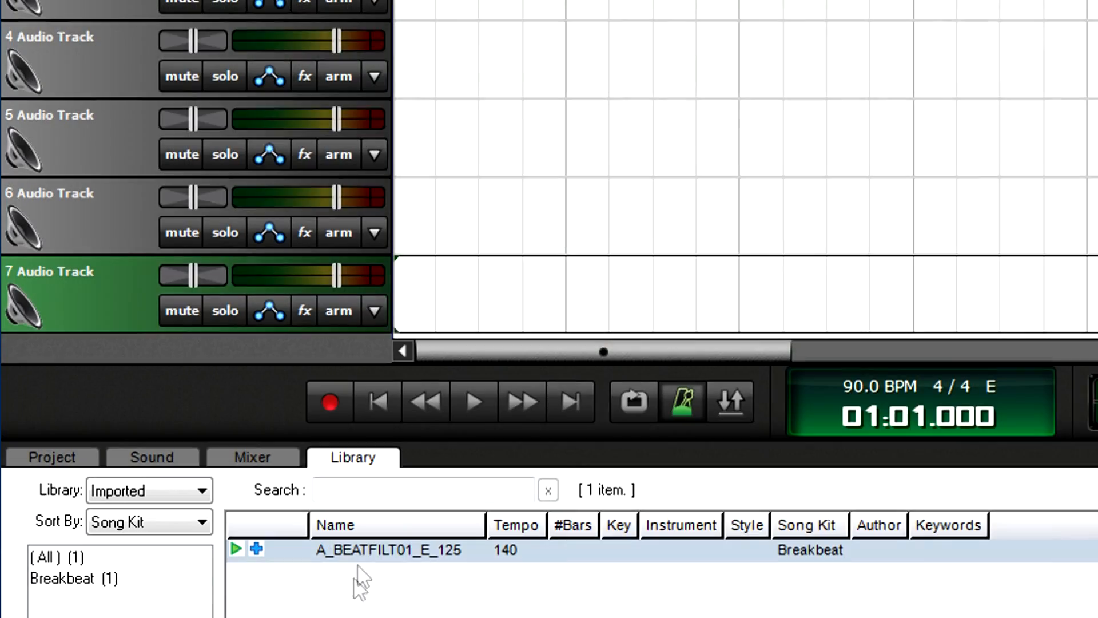
{"action": "left_click", "coordinate": [392, 550]}
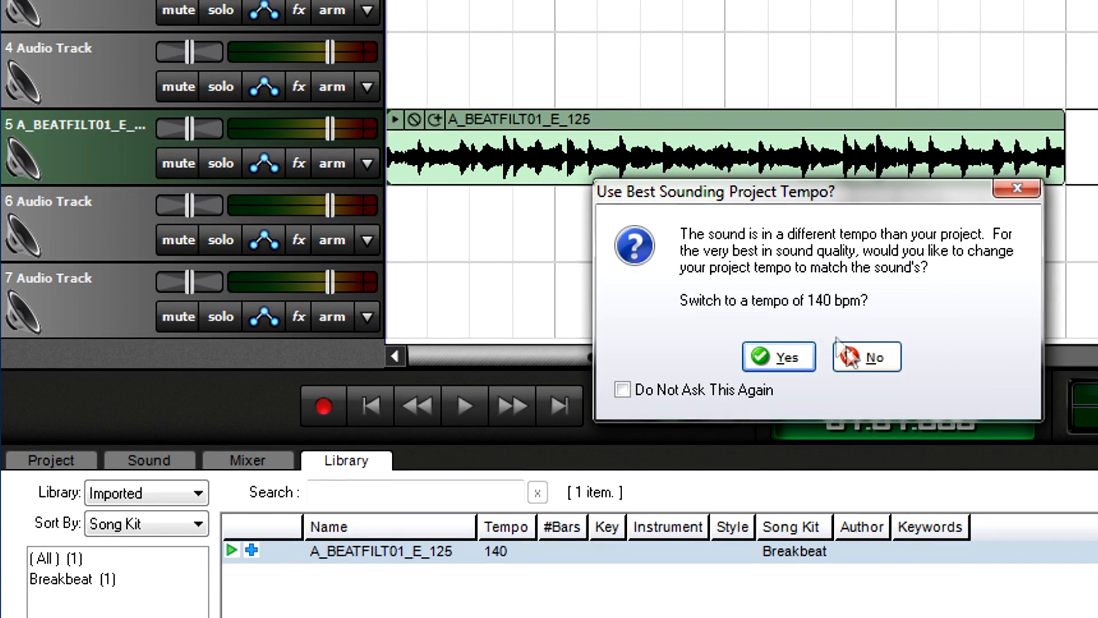
{"action": "left_click", "coordinate": [866, 357]}
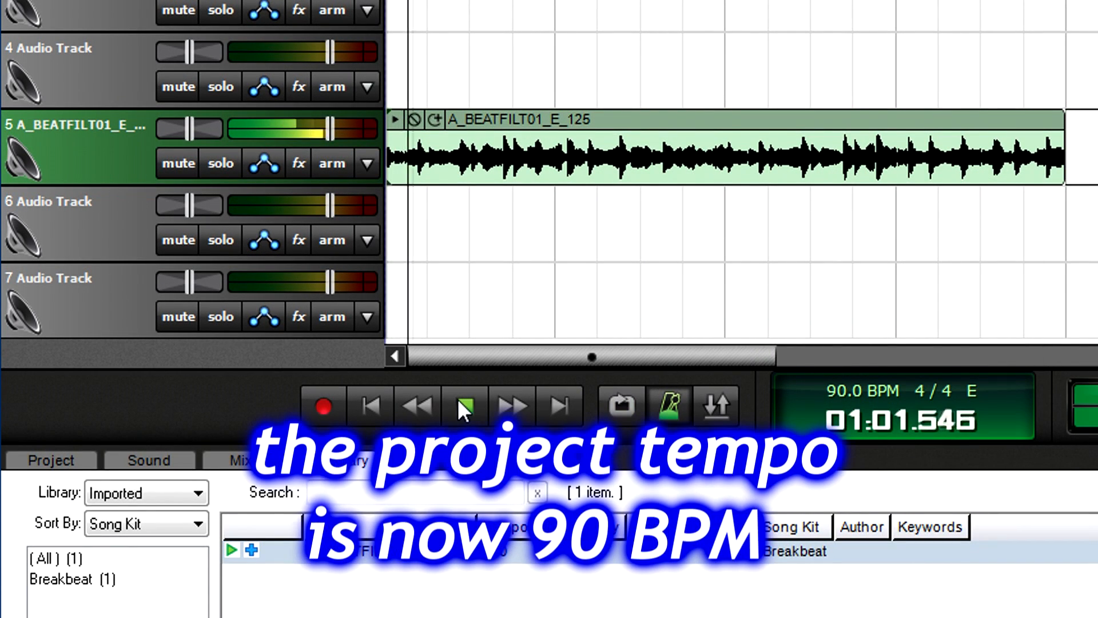